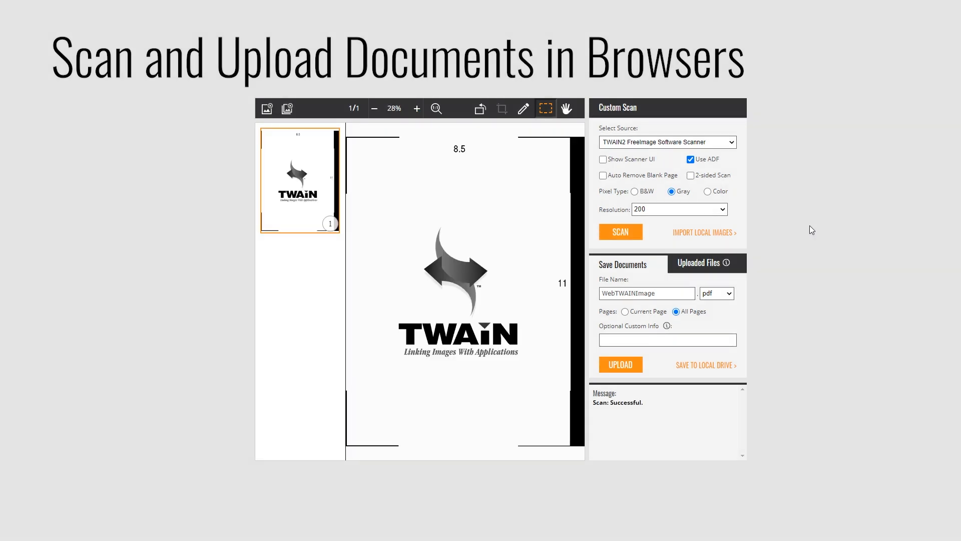
text(Ima)
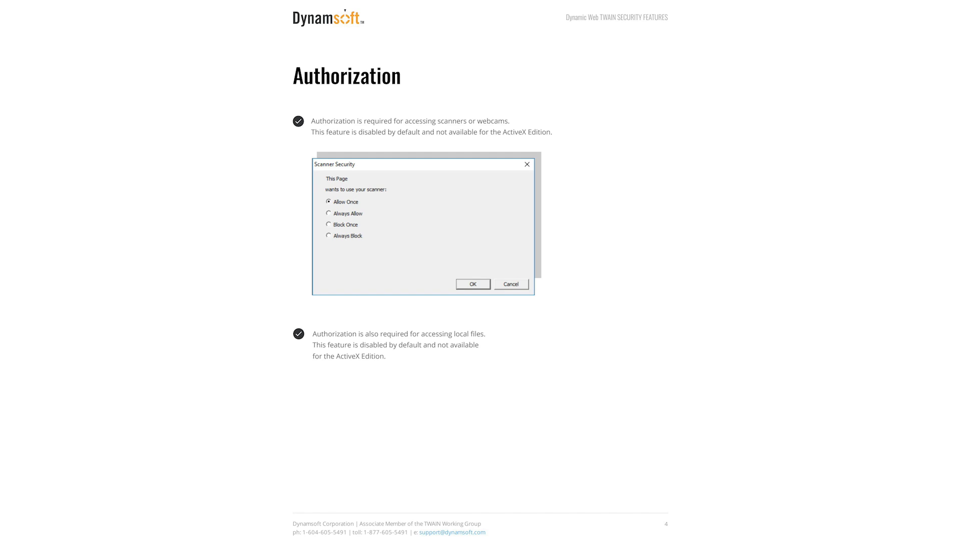
scroll(down, 3)
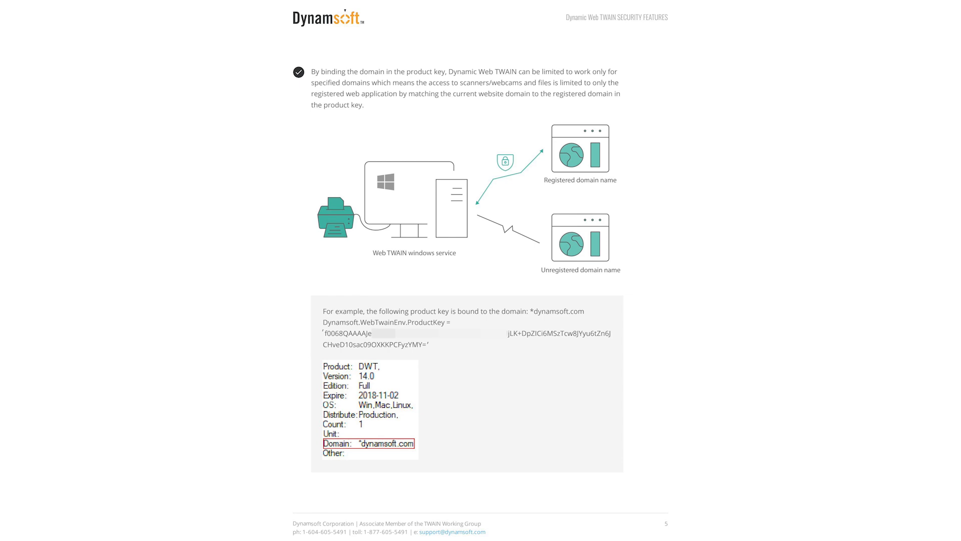
scroll(down, 3)
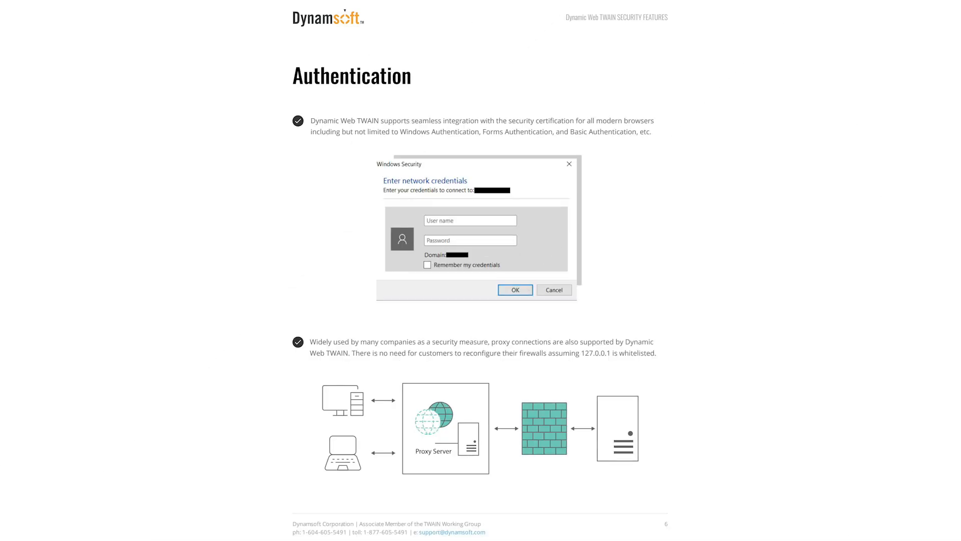
scroll(down, 3)
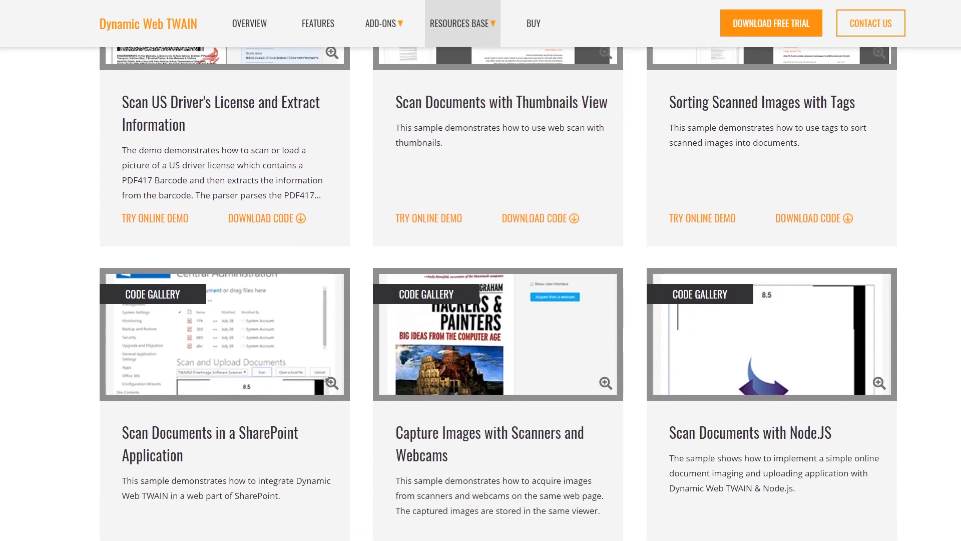
scroll(down, 3)
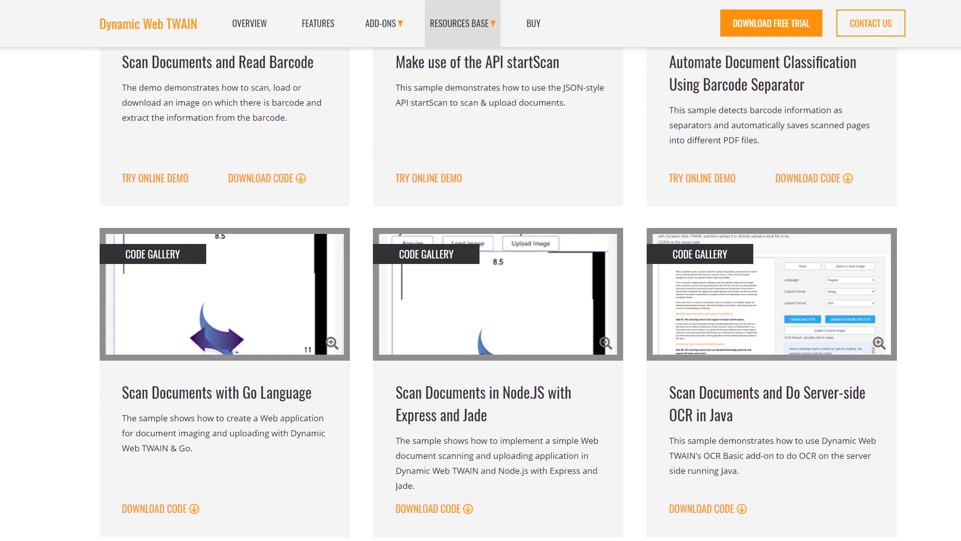
scroll(down, 3)
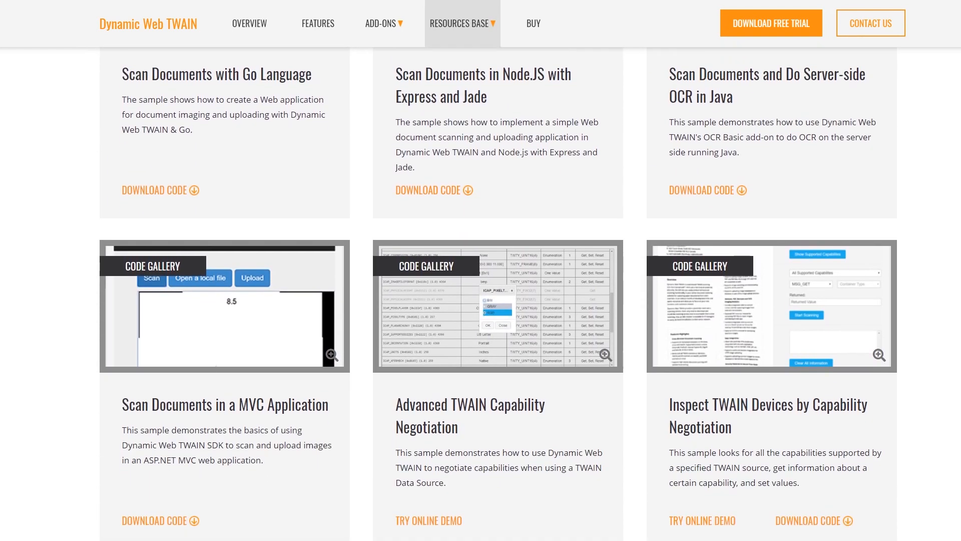
scroll(down, 3)
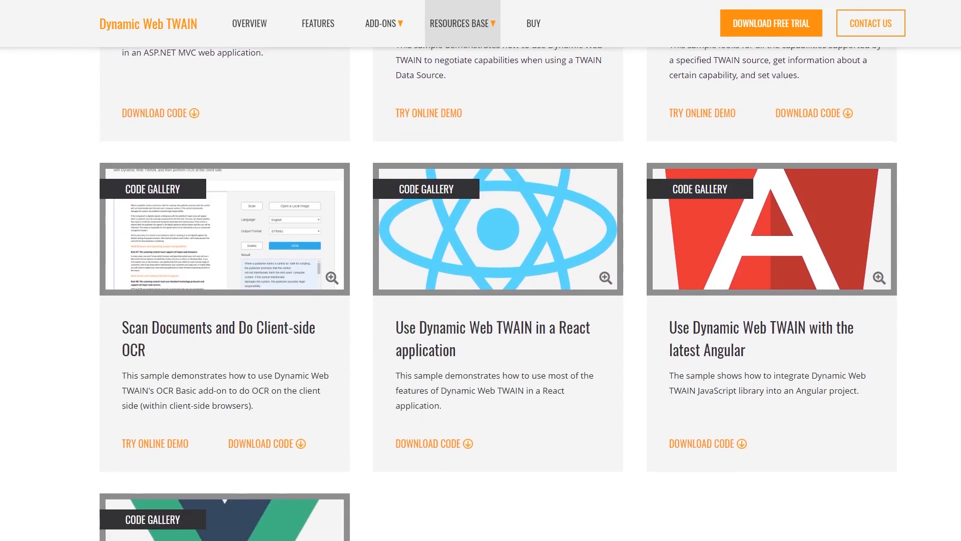
scroll(down, 3)
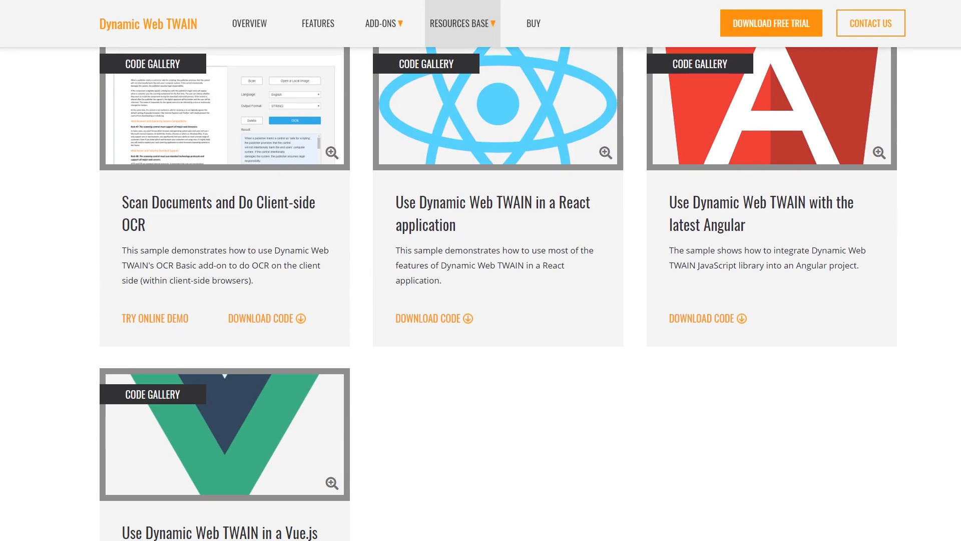